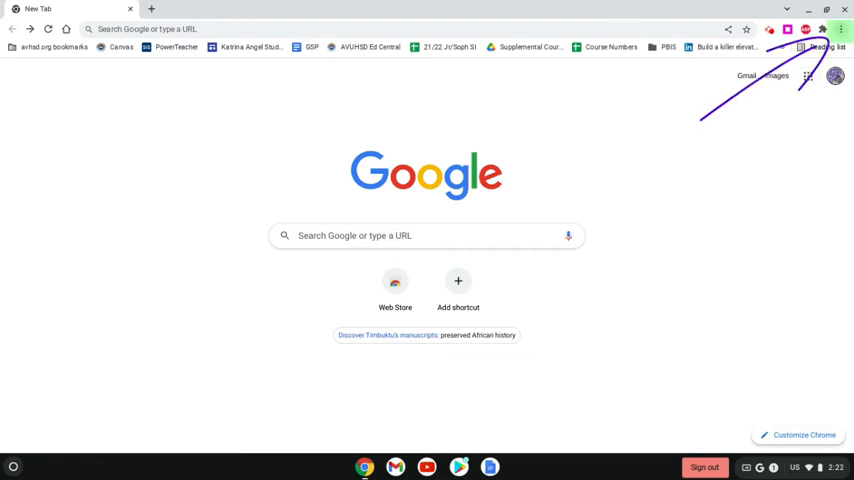
Reach Chrome's Settings page via the browser's main menu.
left_click(840, 28)
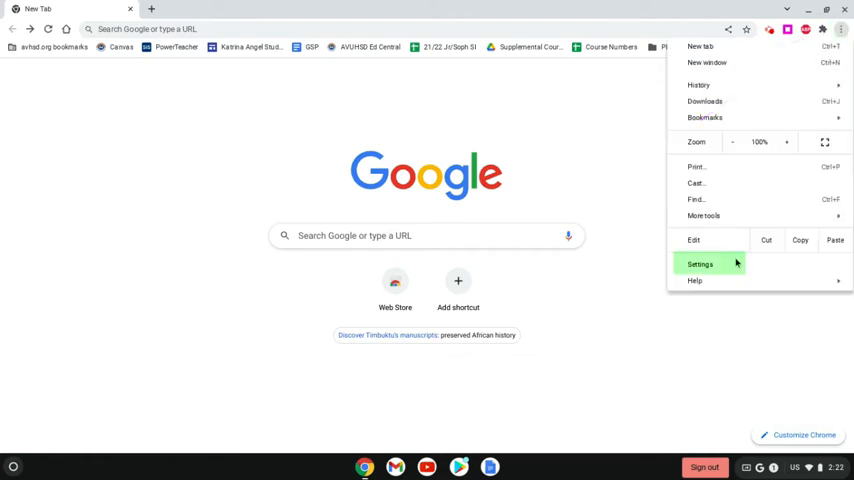
left_click(700, 264)
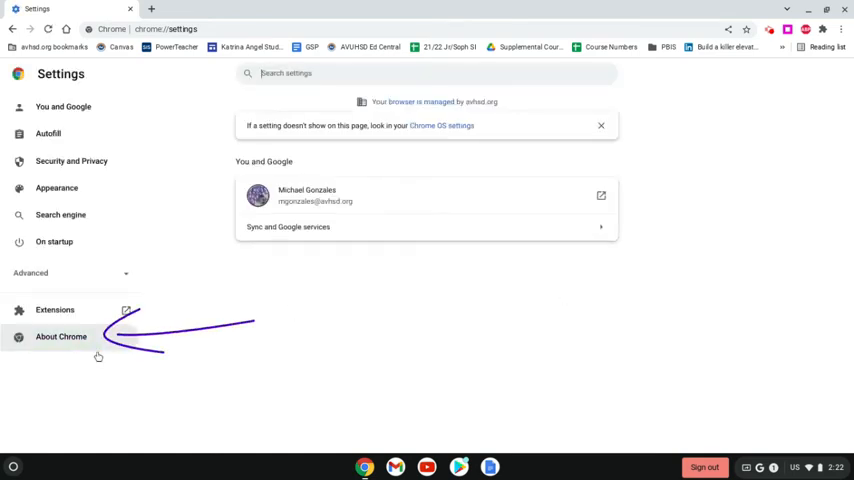
Start a Chrome OS update check from About Chrome so the system begins downloading the update.
left_click(60, 336)
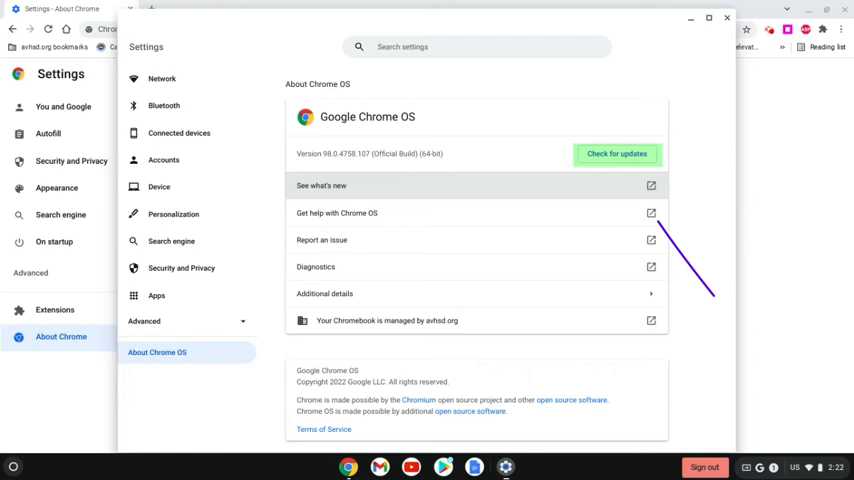
left_click(616, 154)
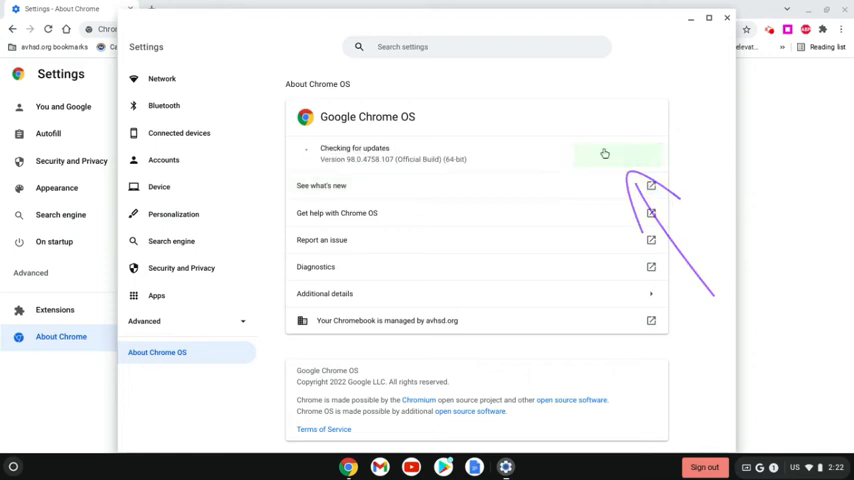
left_click(604, 152)
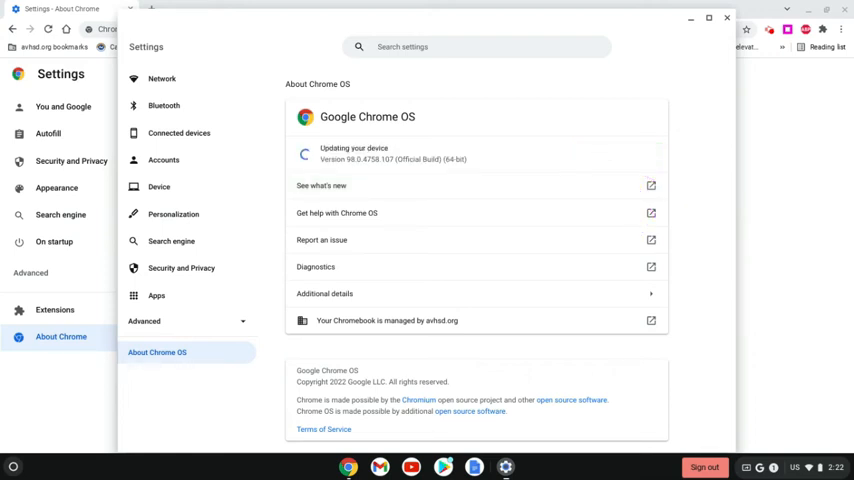